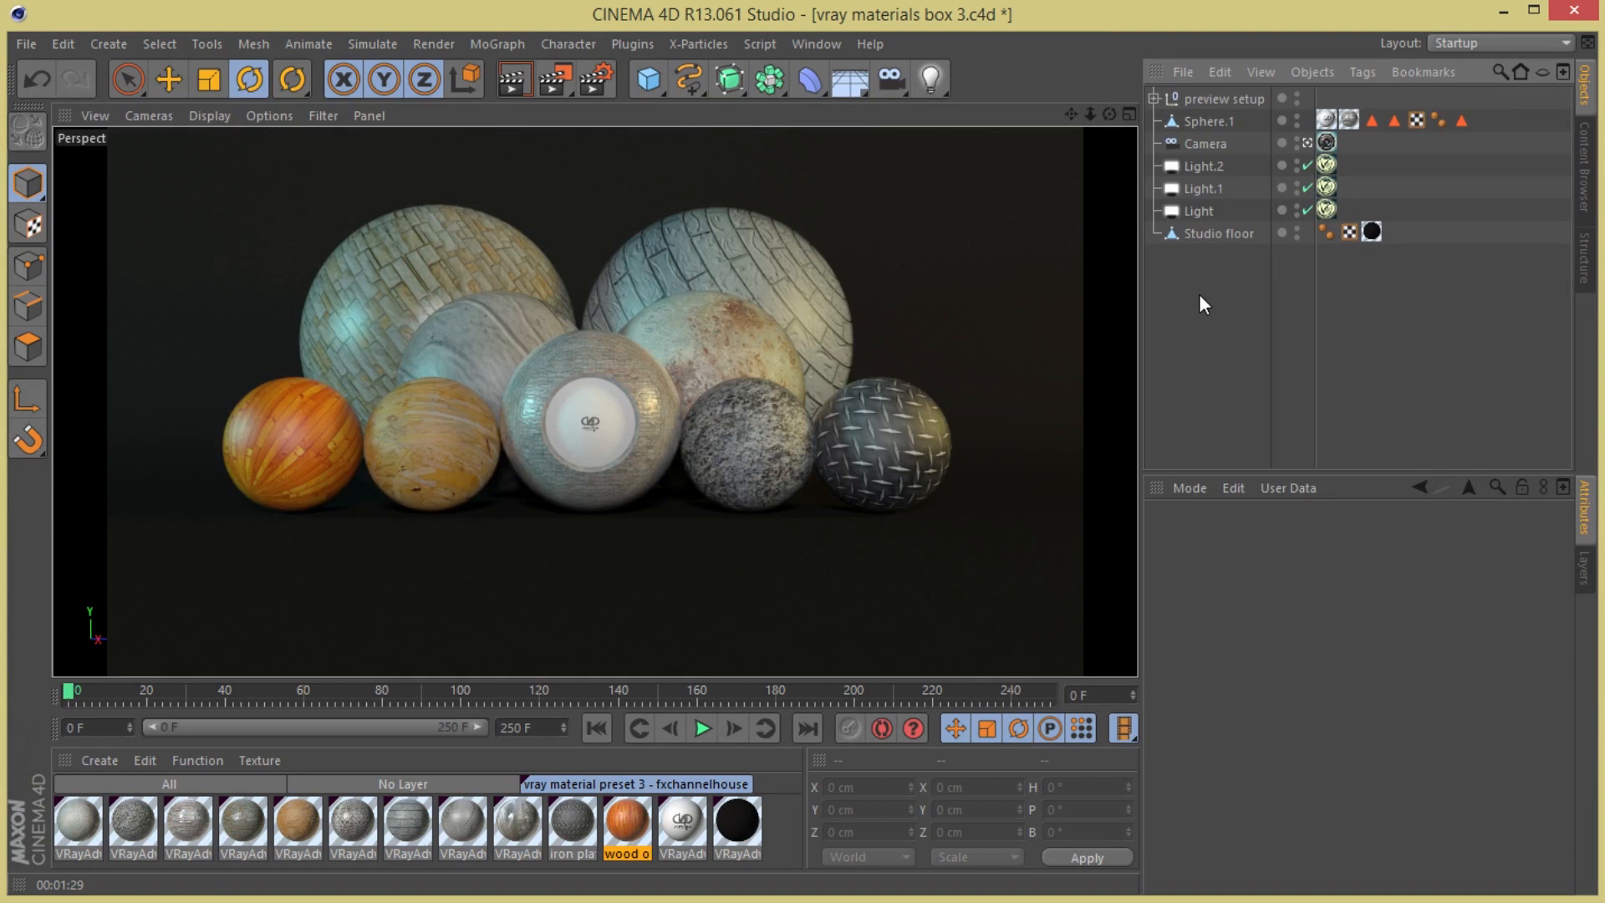
mouse_move(575, 686)
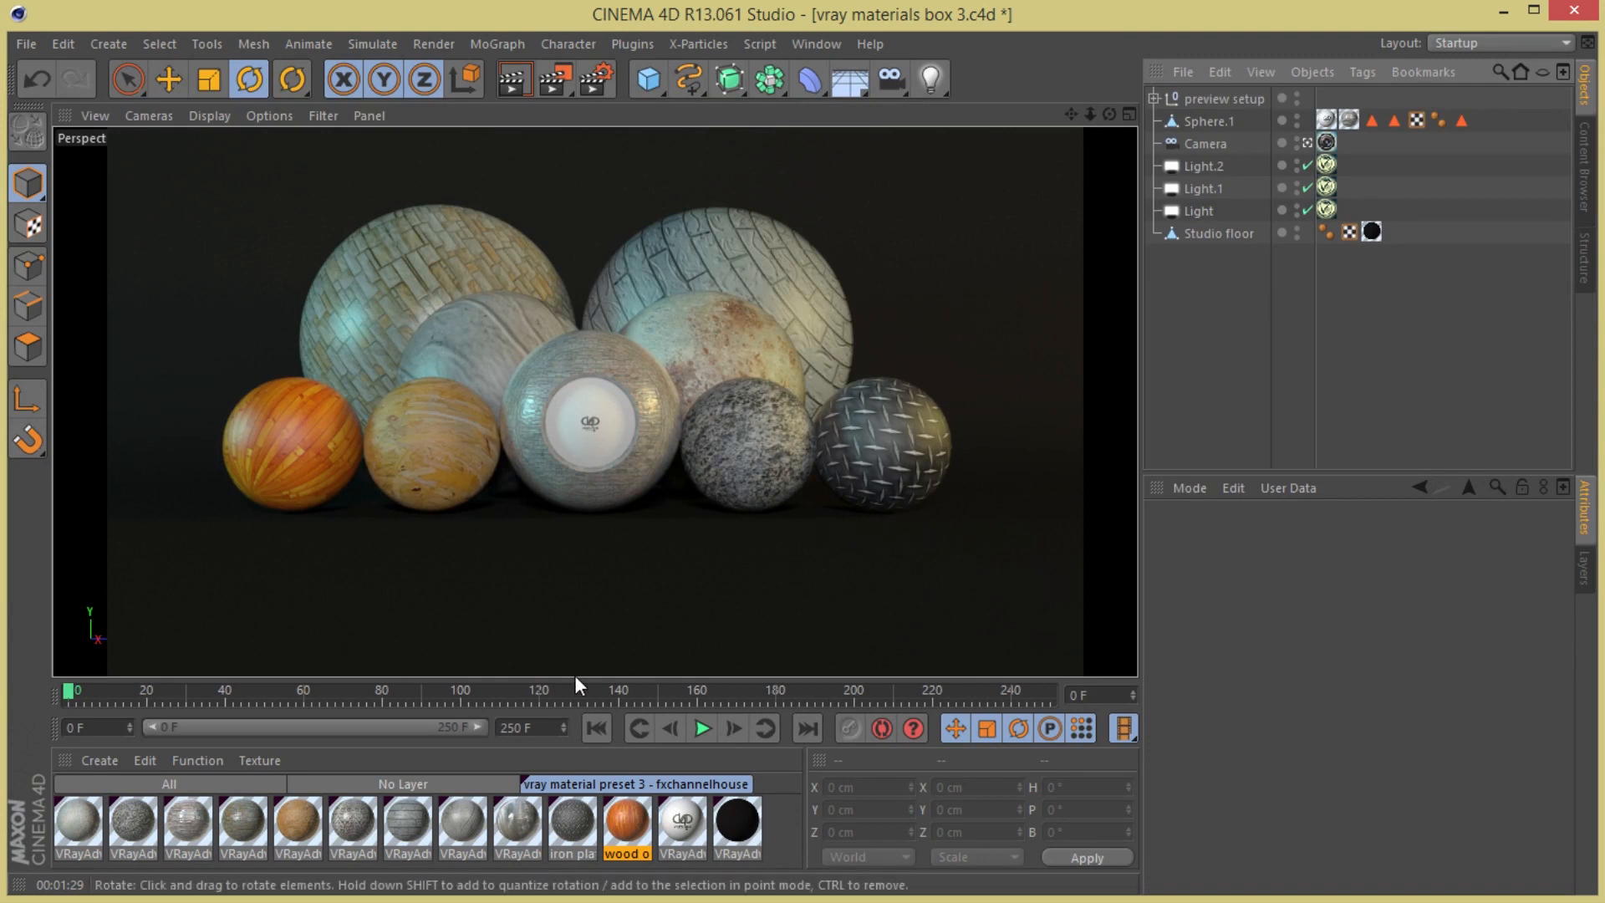
mouse_move(561, 821)
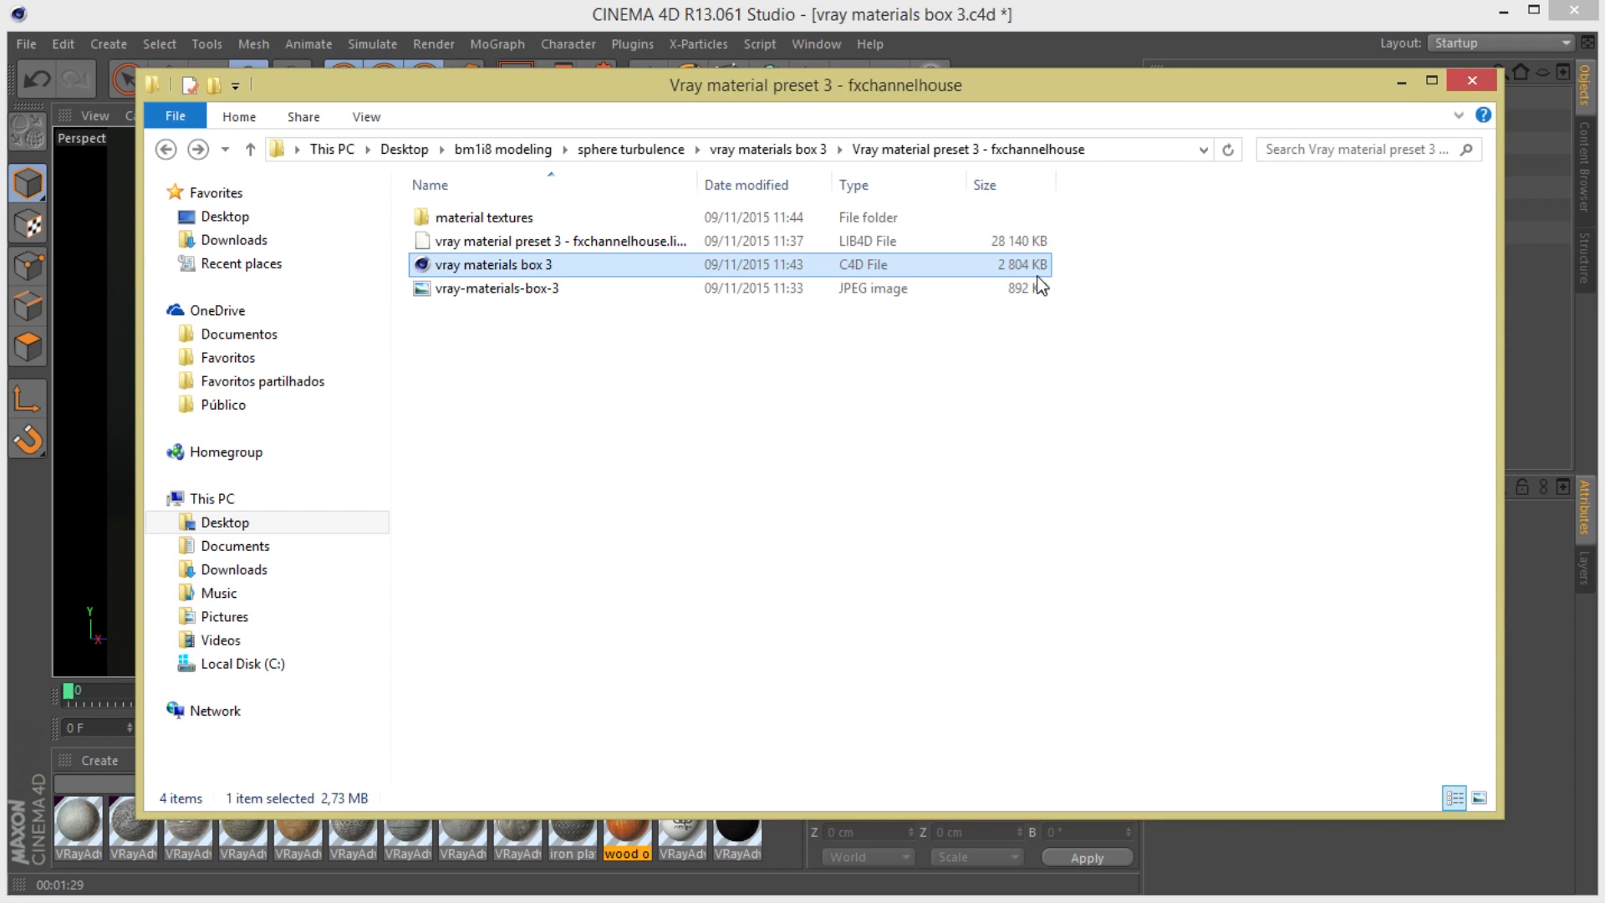
Browse the material textures folder's images, return to the pack folder, and select the lib4d library file
click(482, 217)
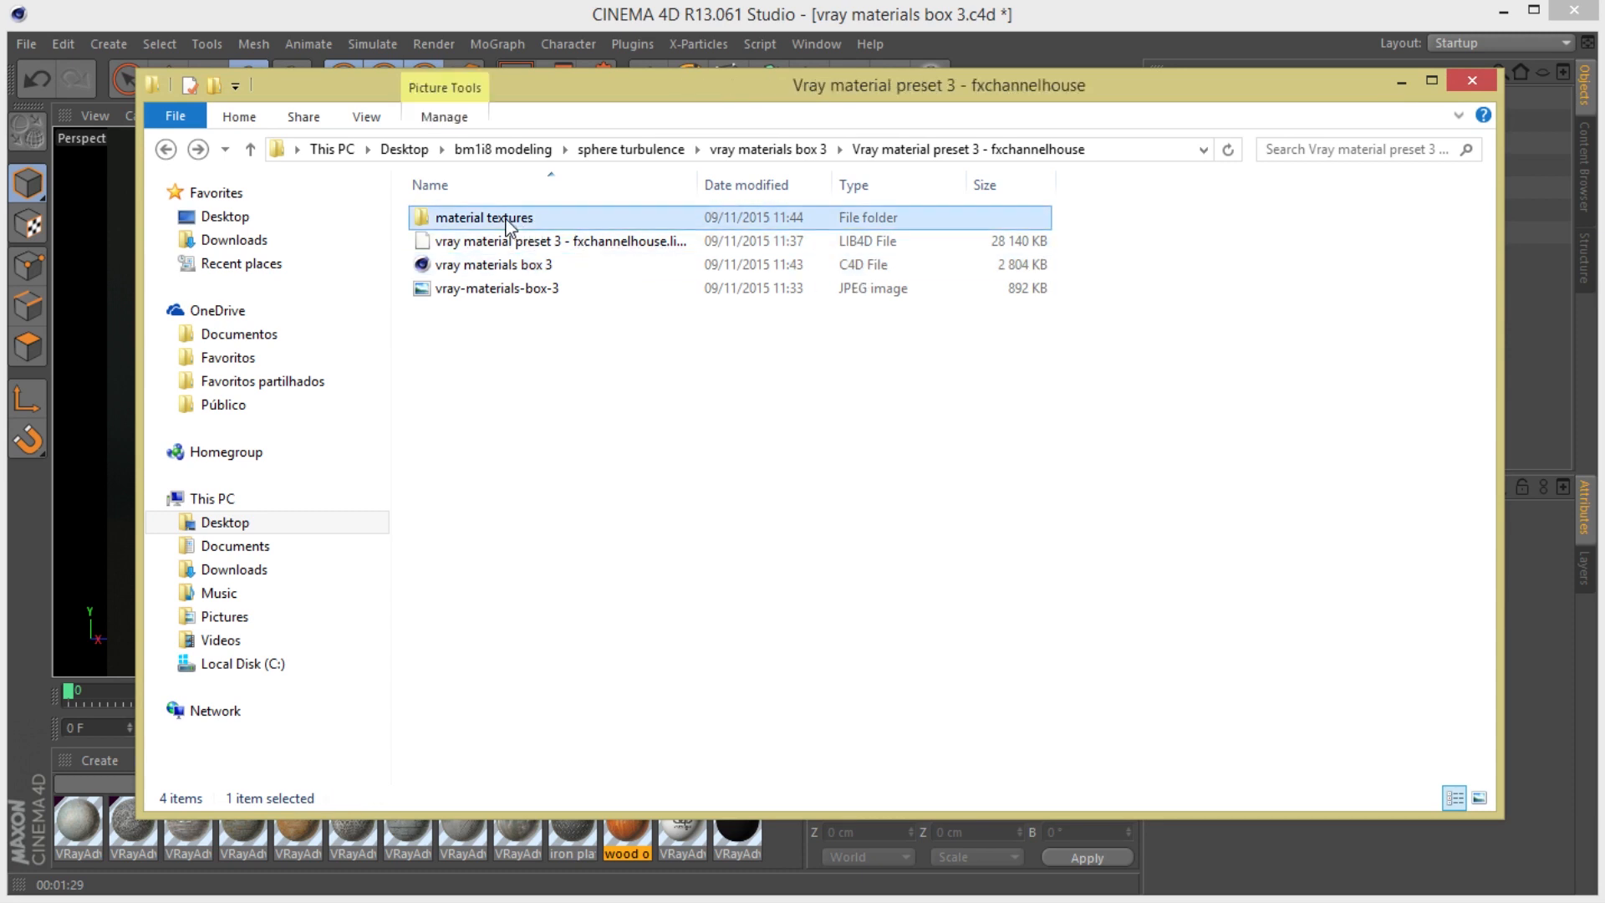
double_click(481, 217)
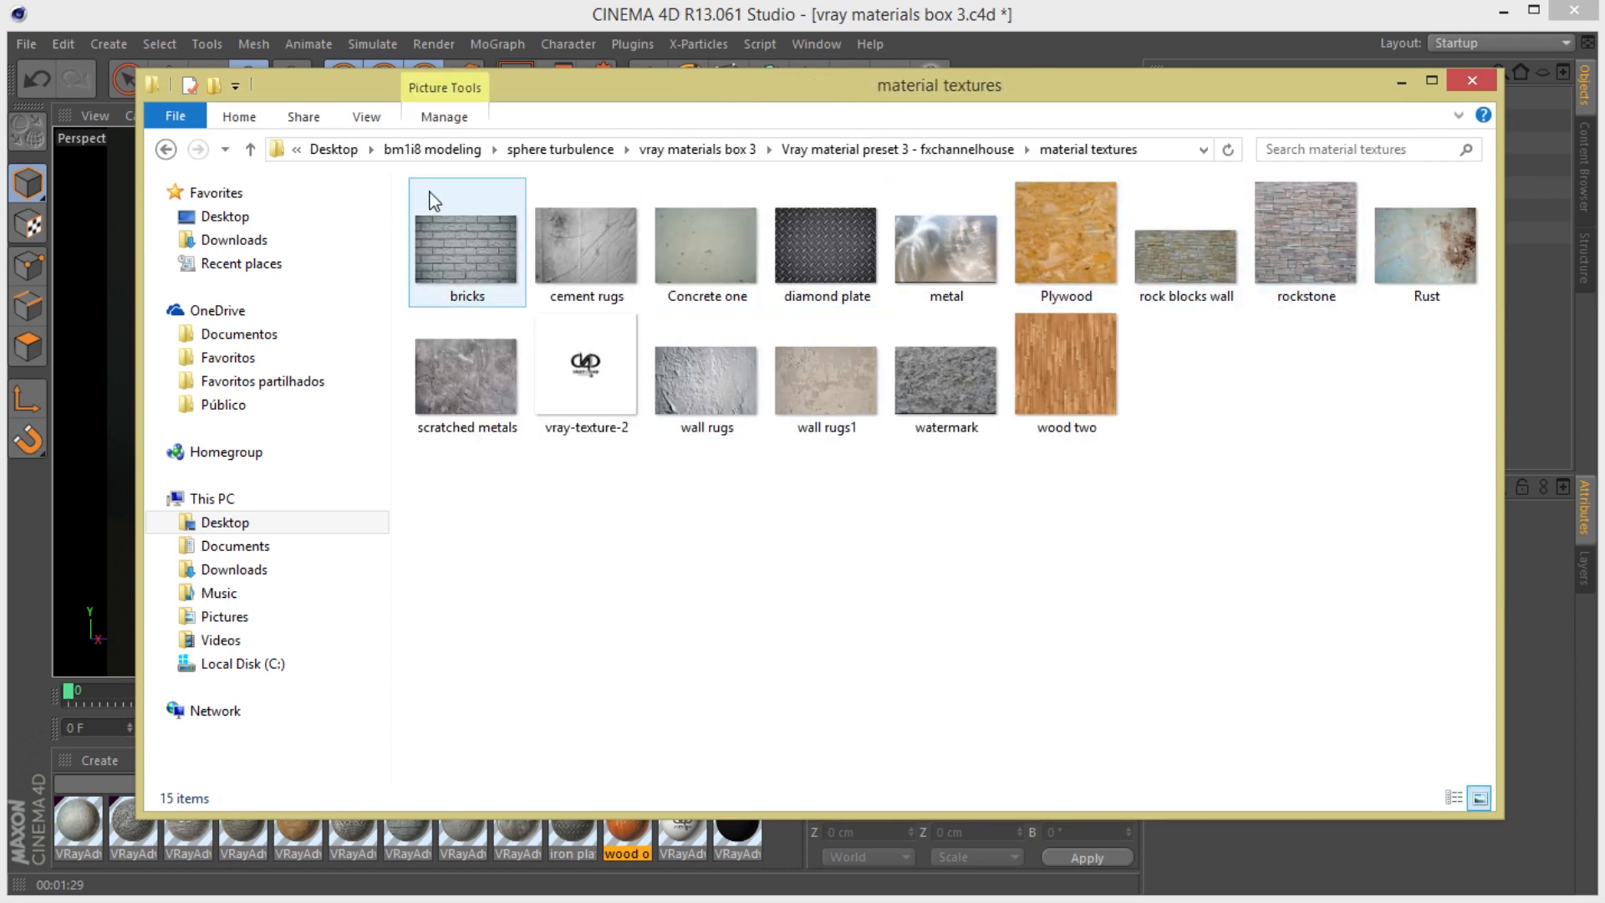
click(247, 149)
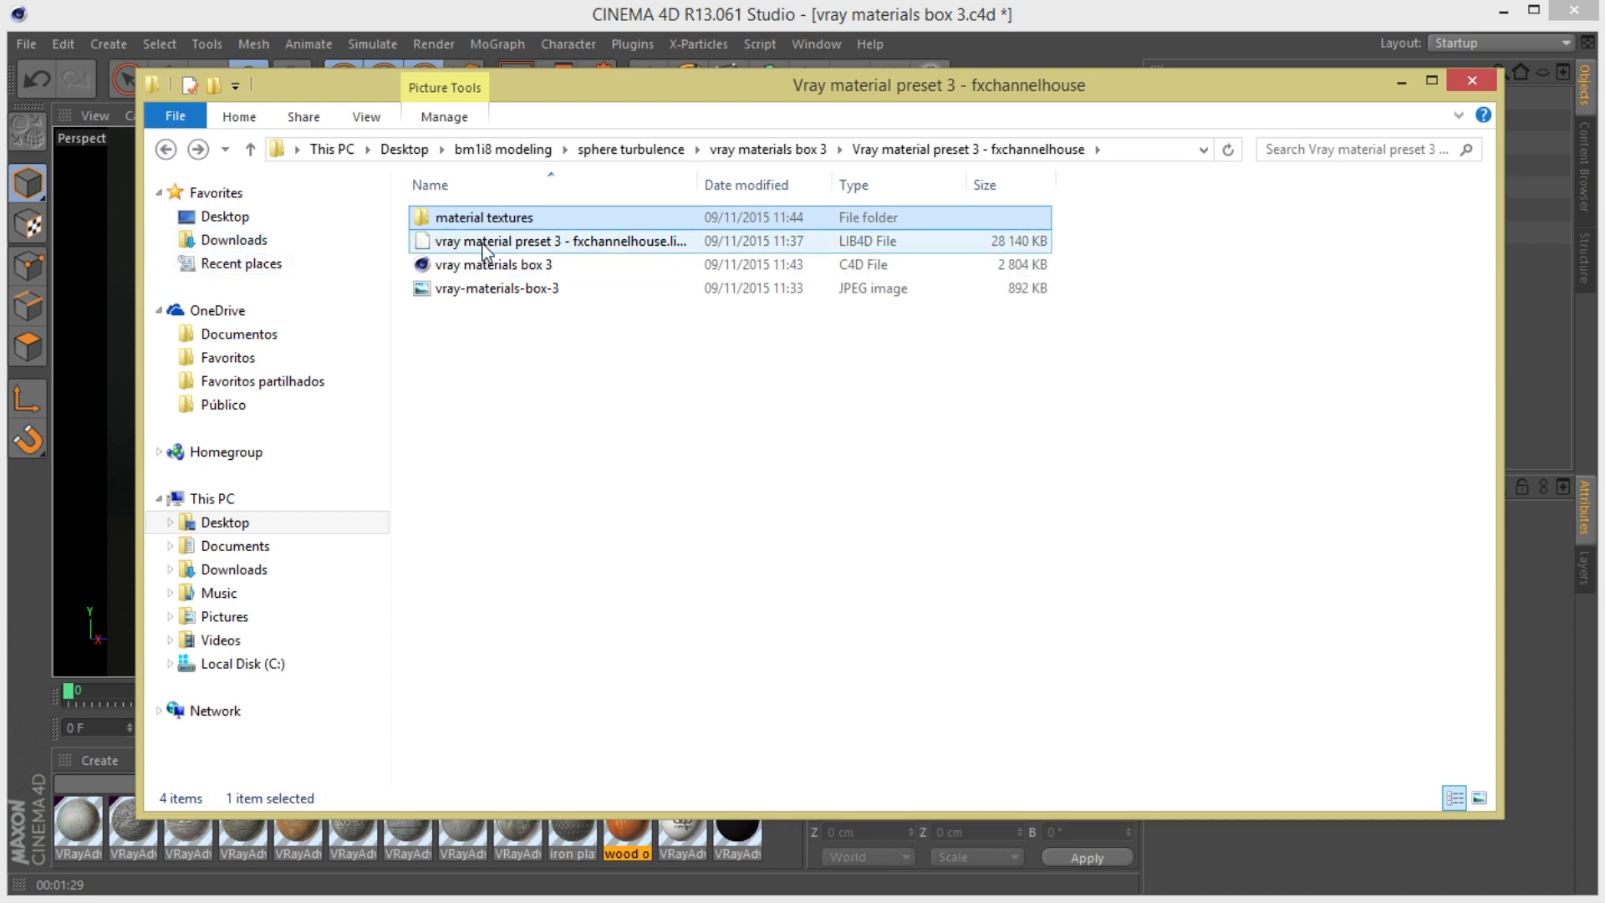
mouse_move(573, 254)
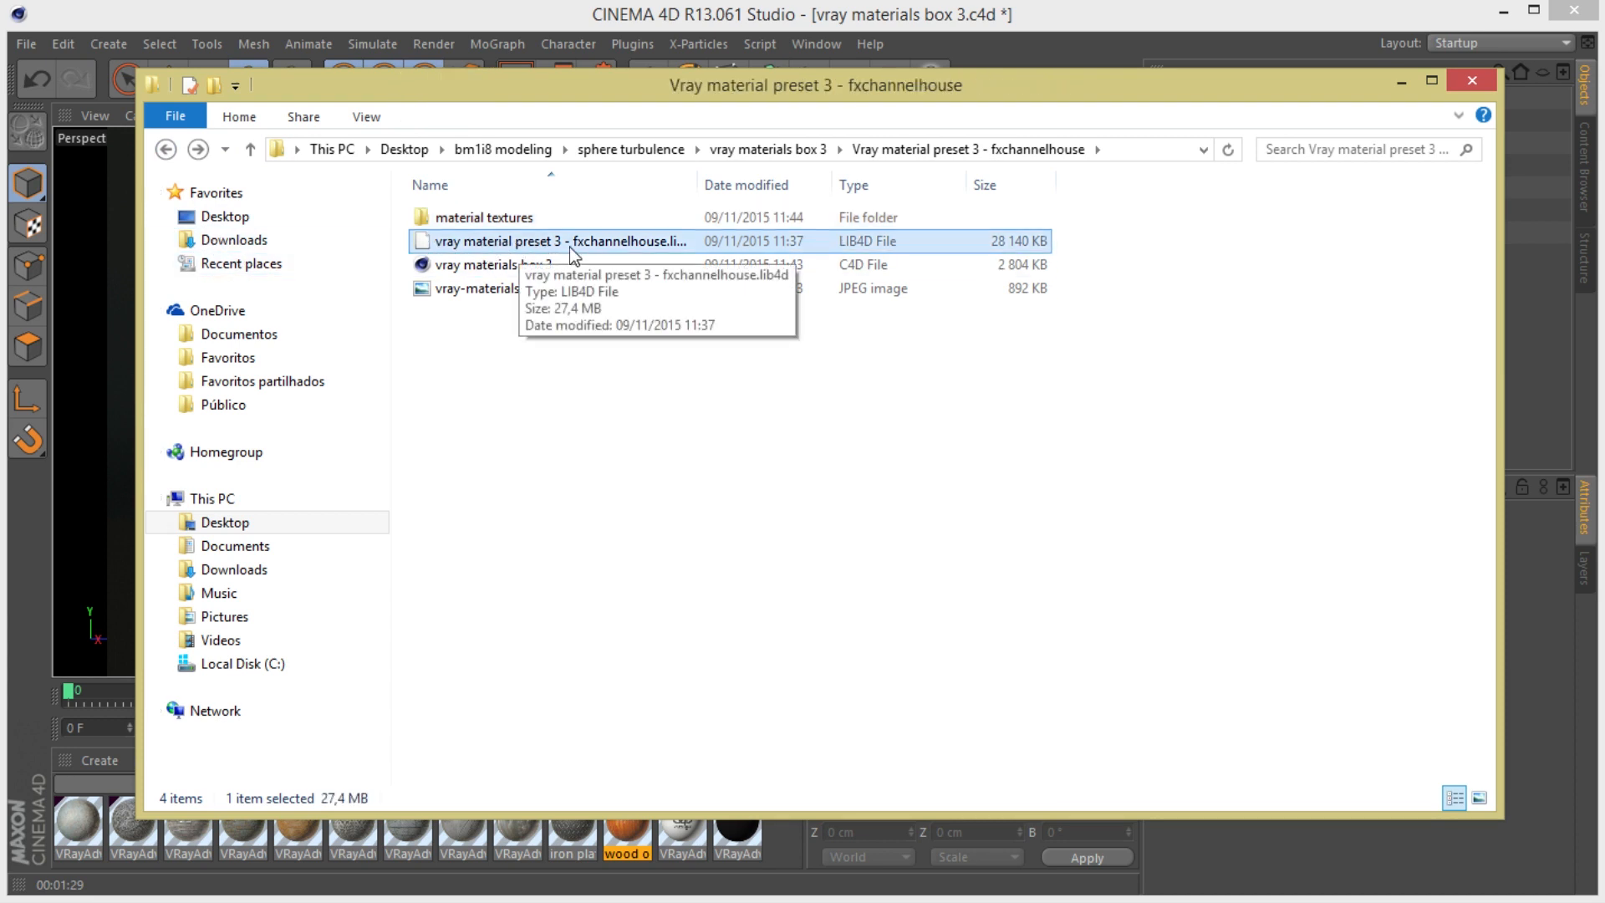
click(495, 264)
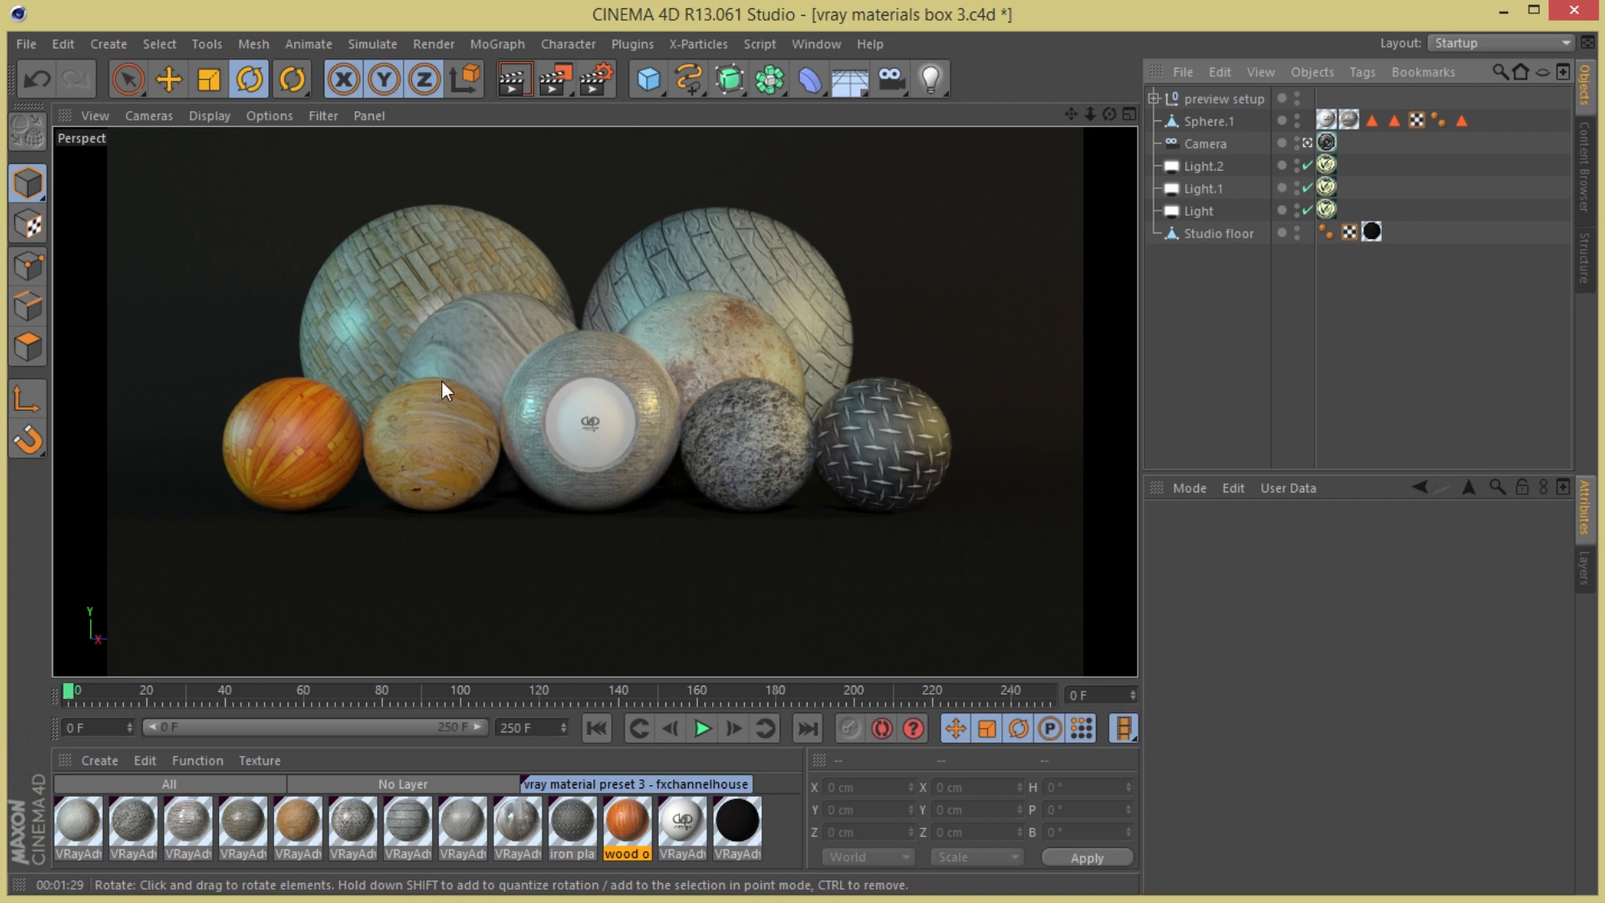
mouse_move(575, 397)
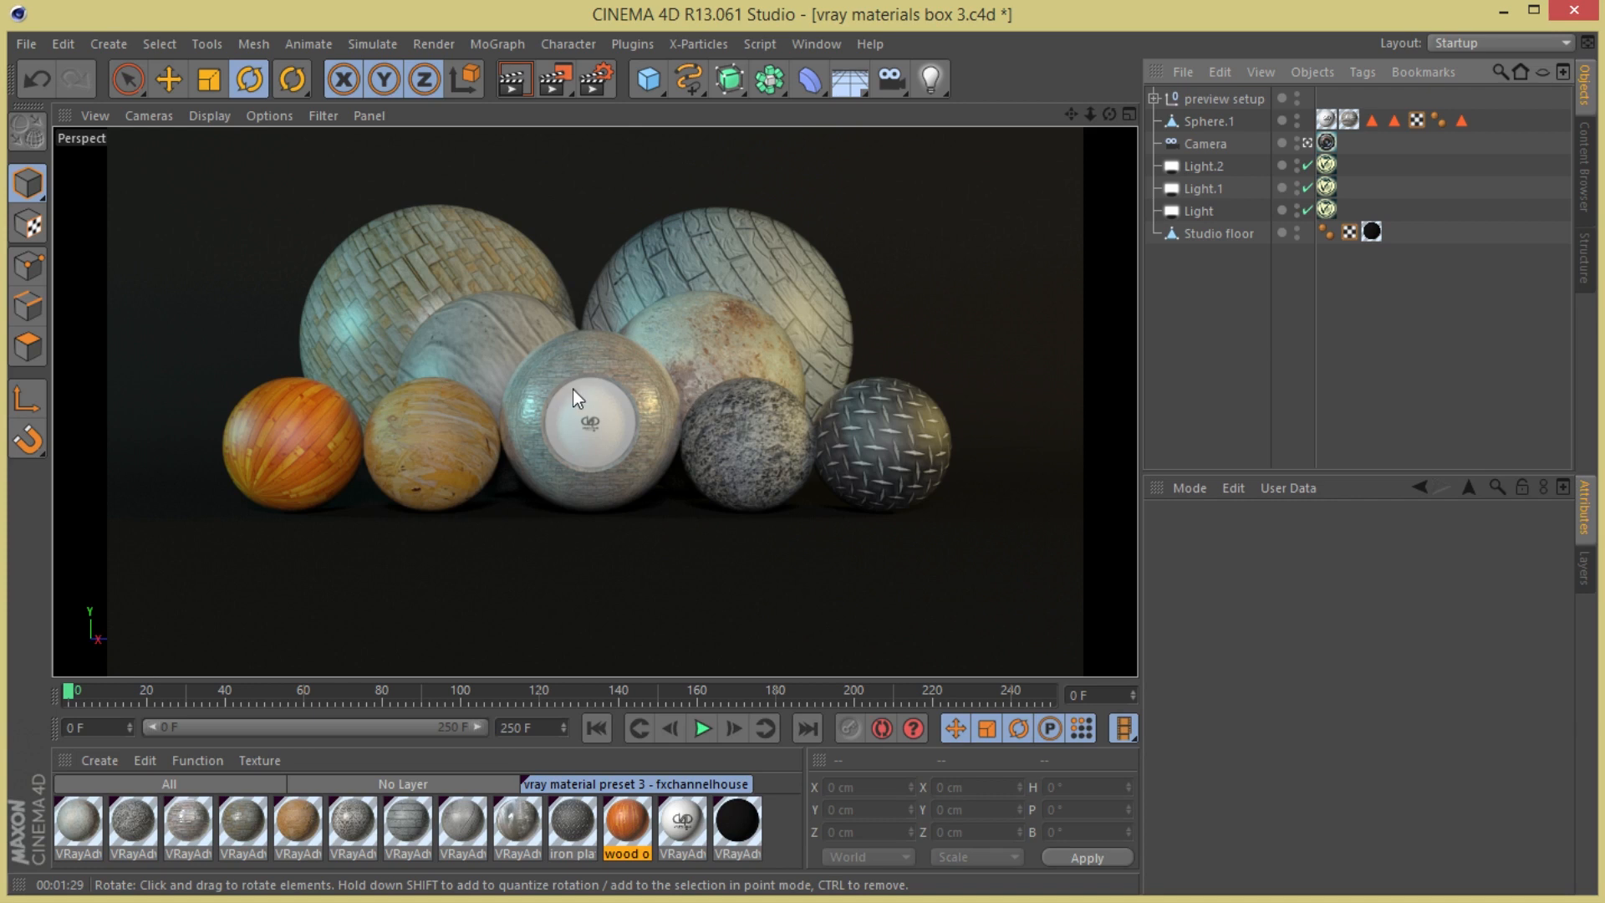
mouse_move(655, 421)
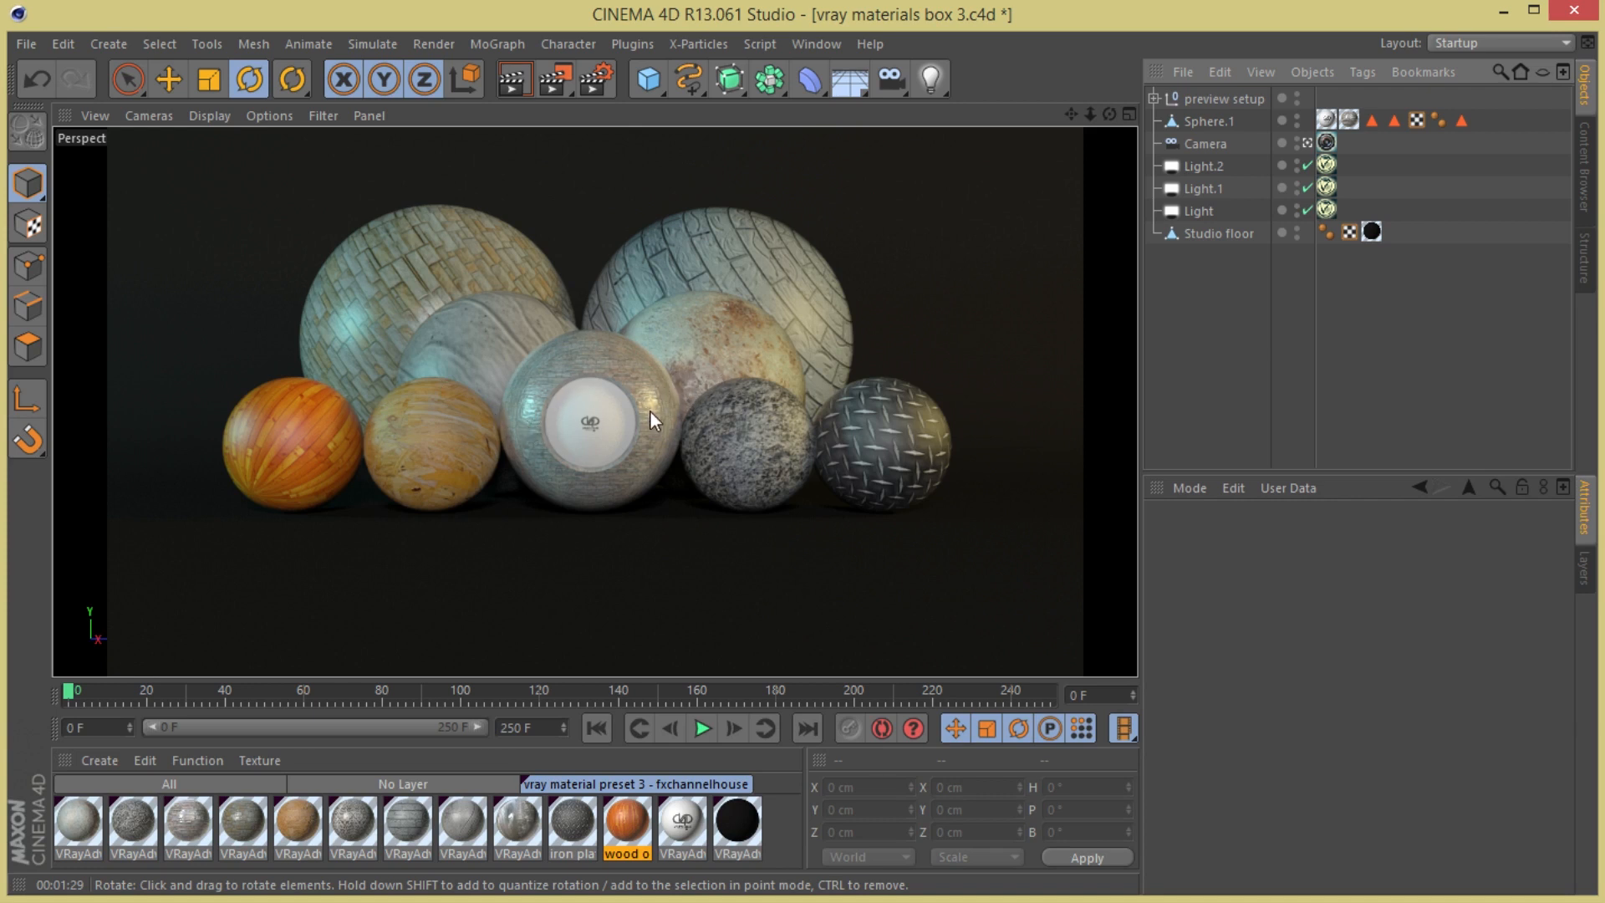
mouse_move(793, 427)
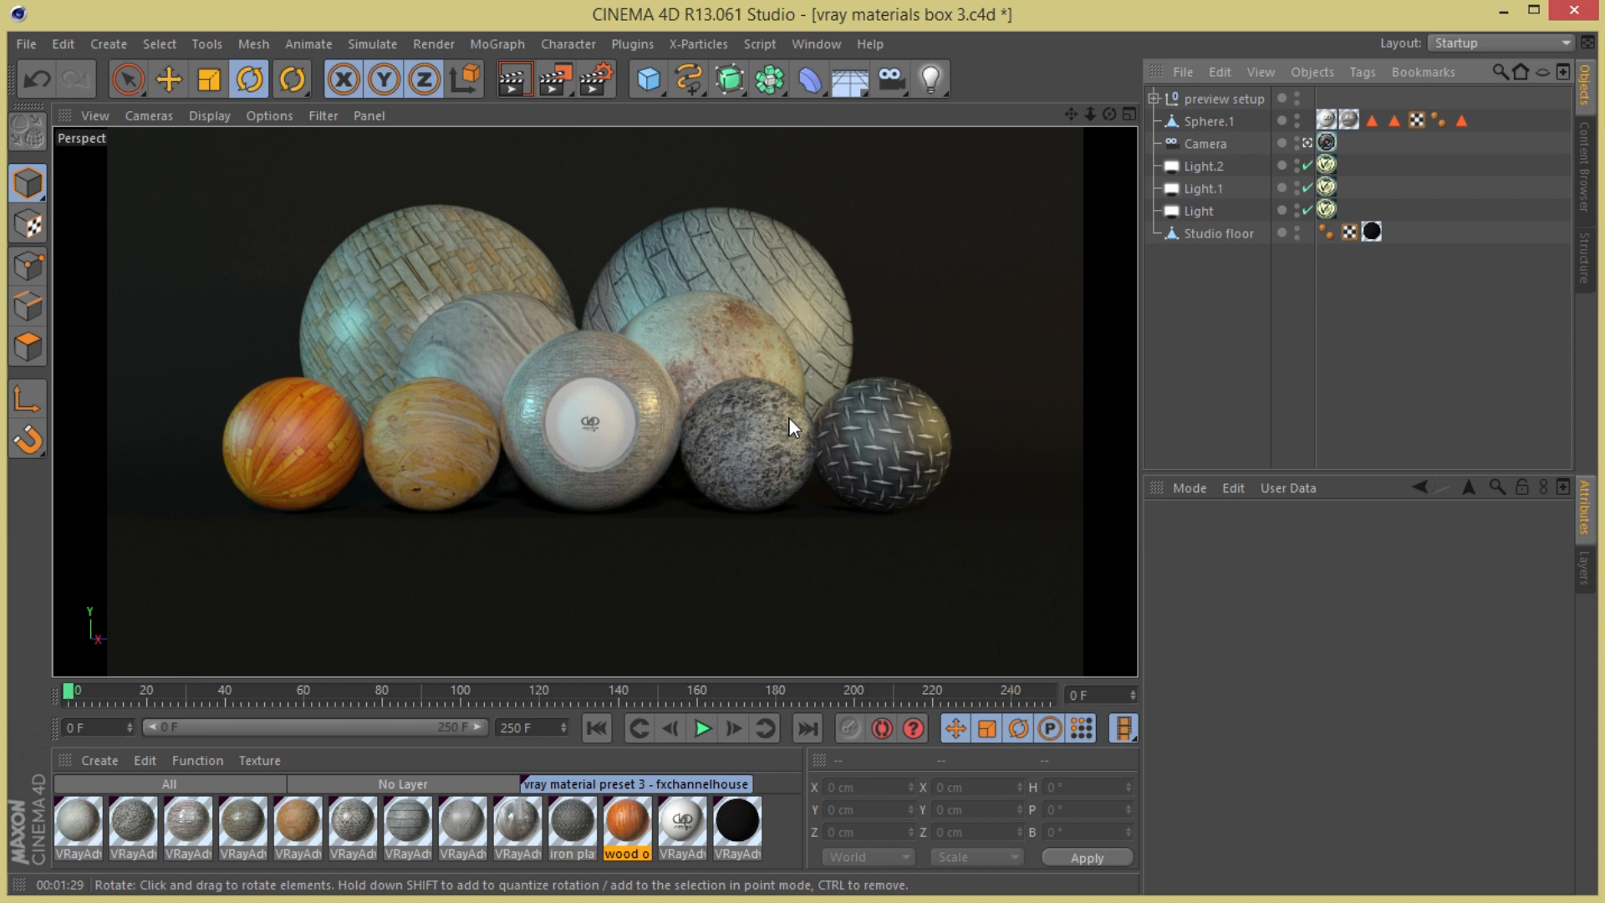
mouse_move(788, 401)
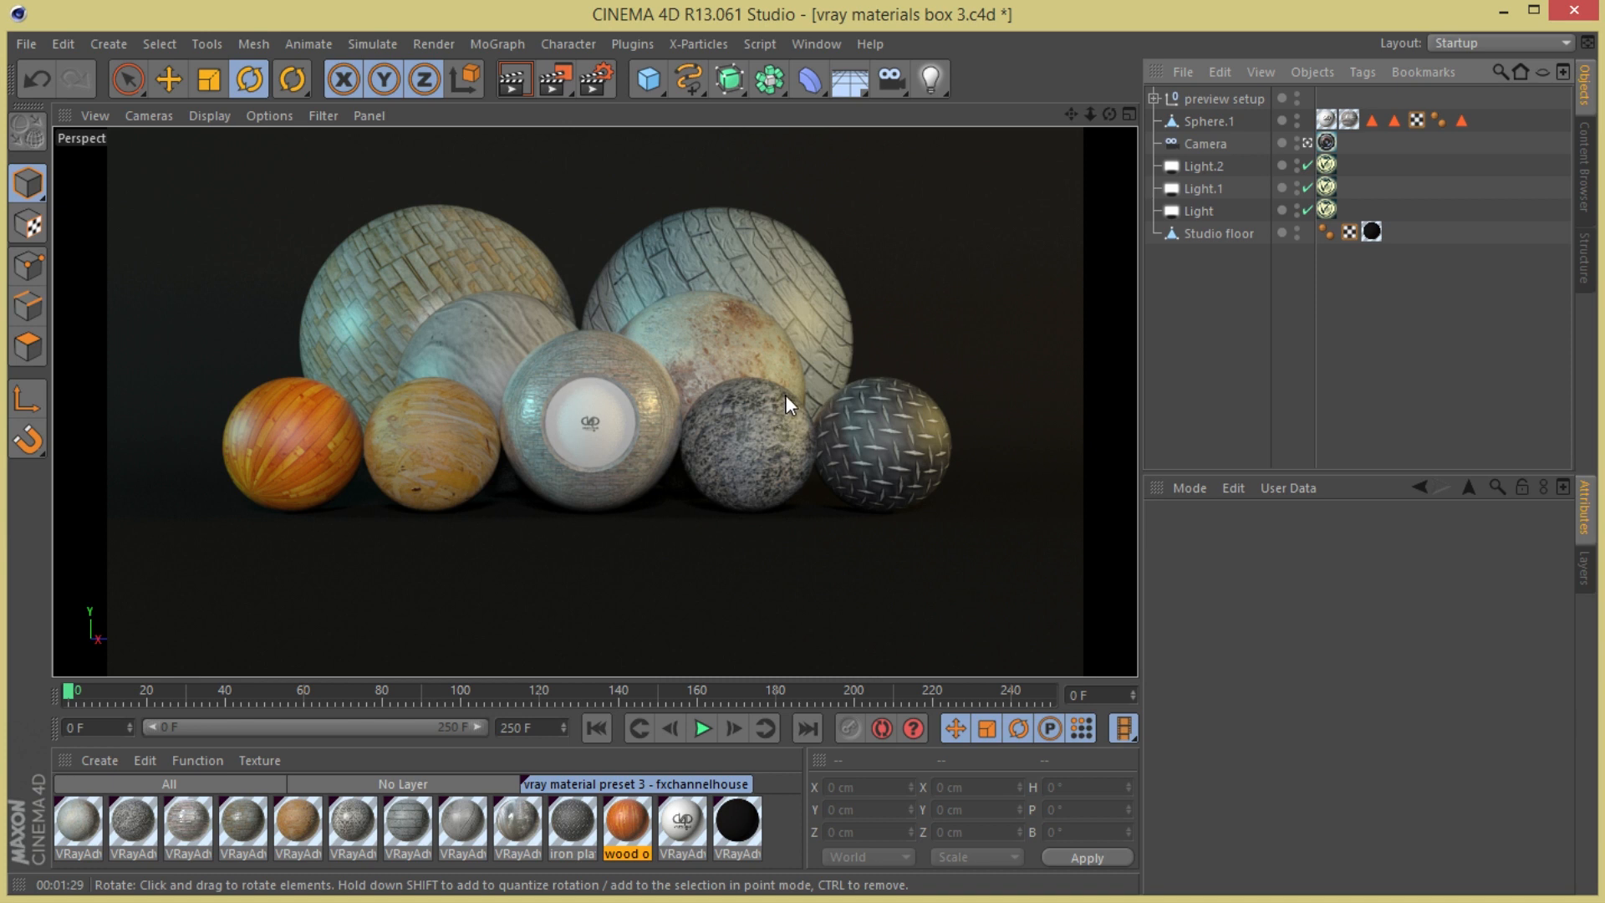
mouse_move(711, 446)
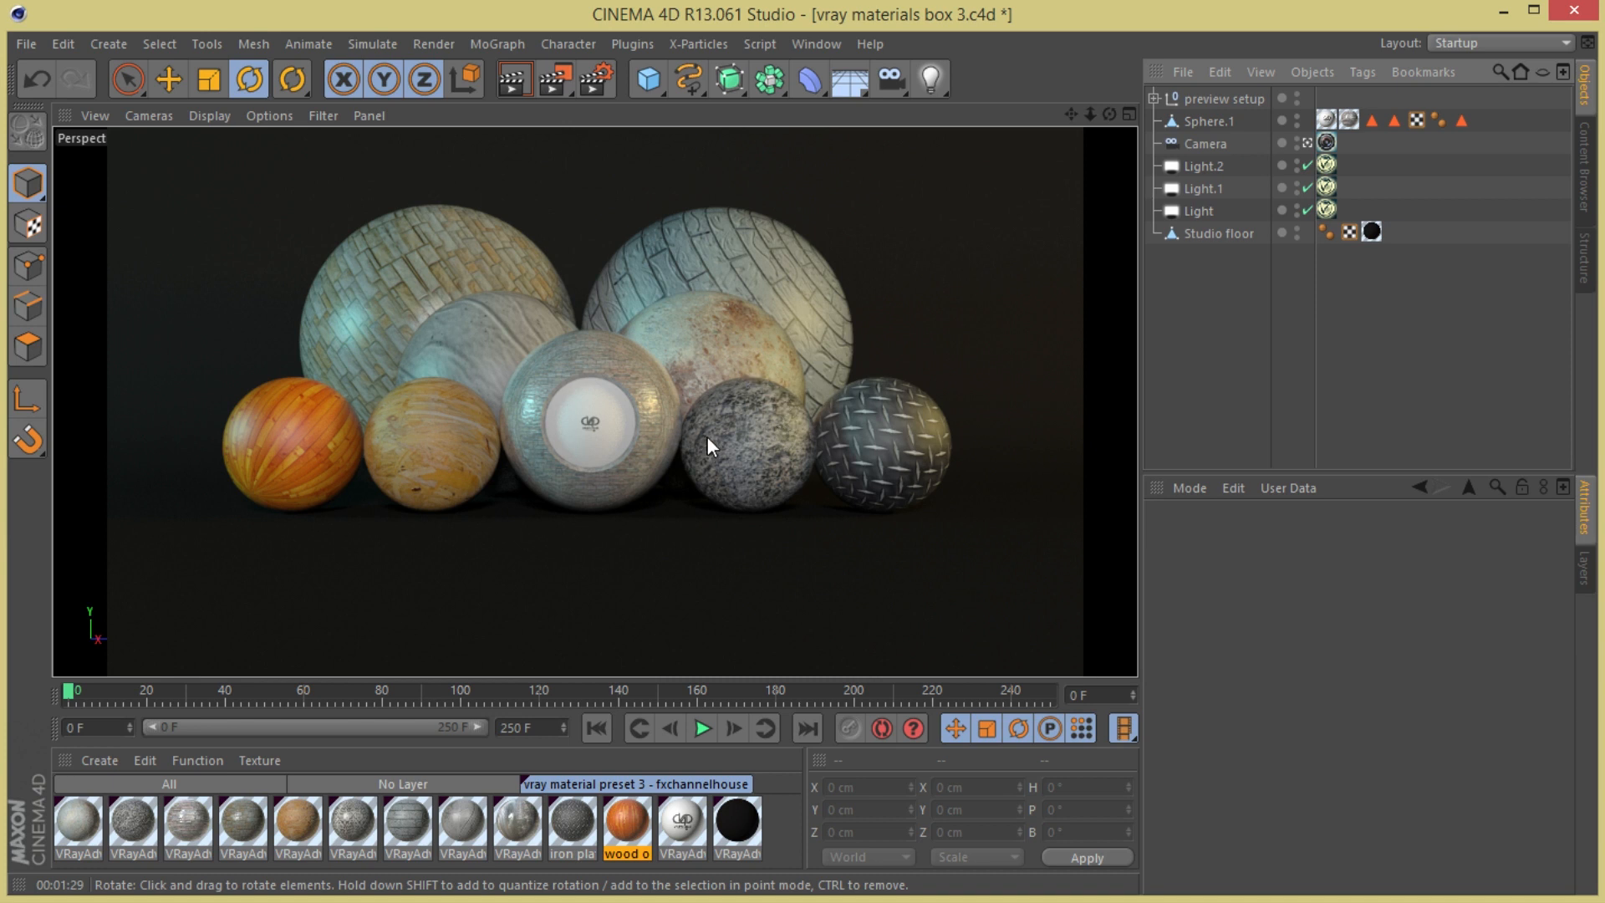
mouse_move(701, 471)
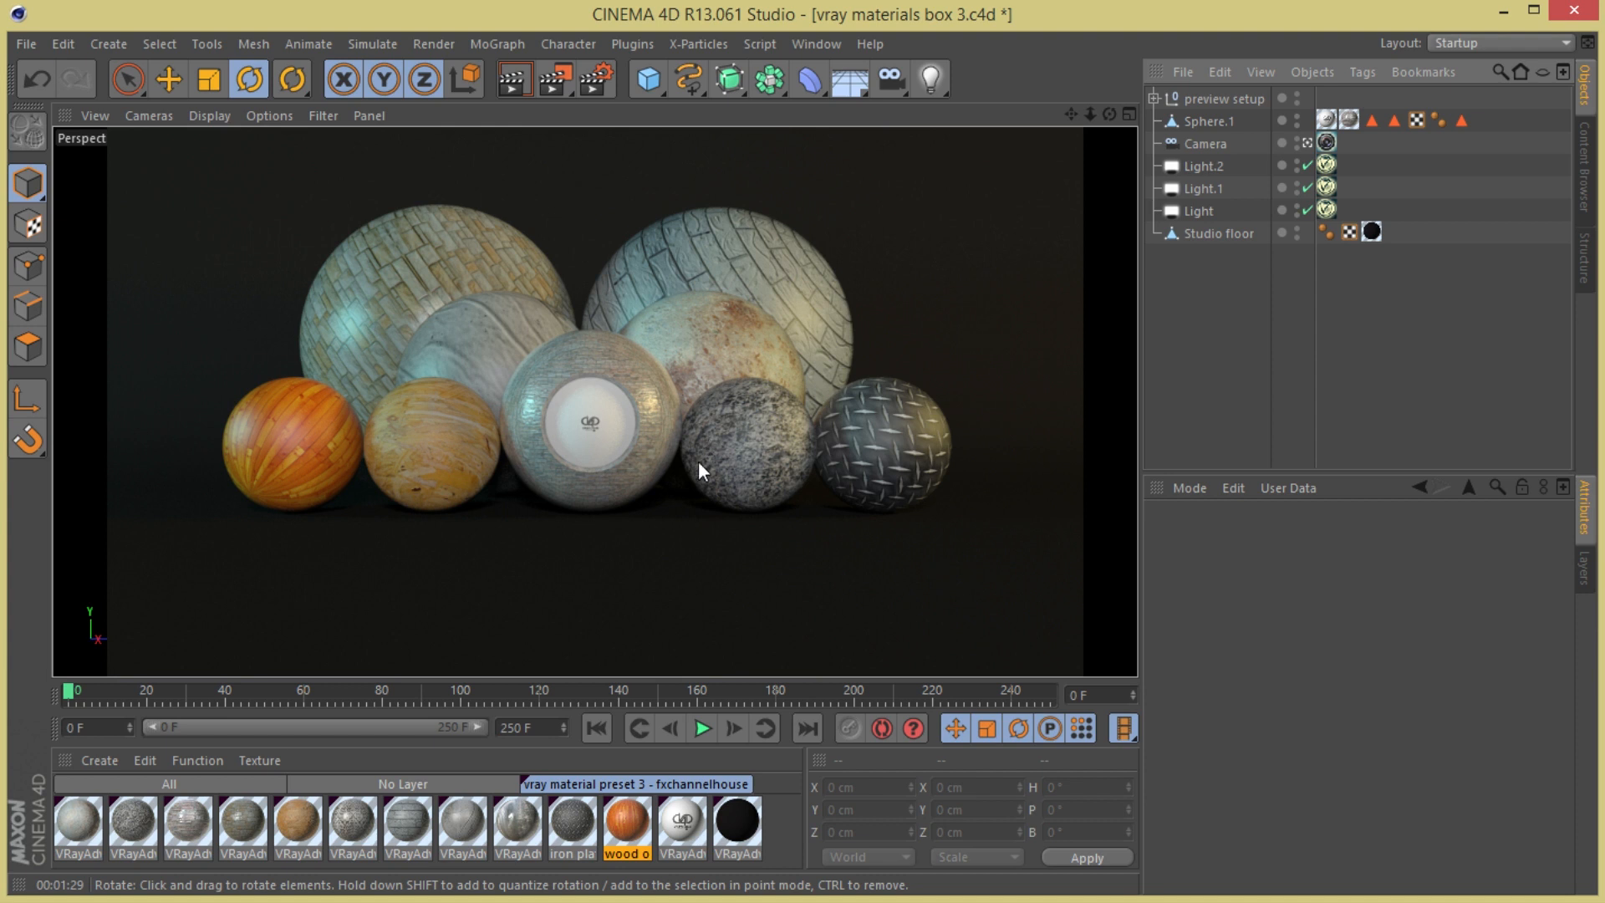
mouse_move(694, 457)
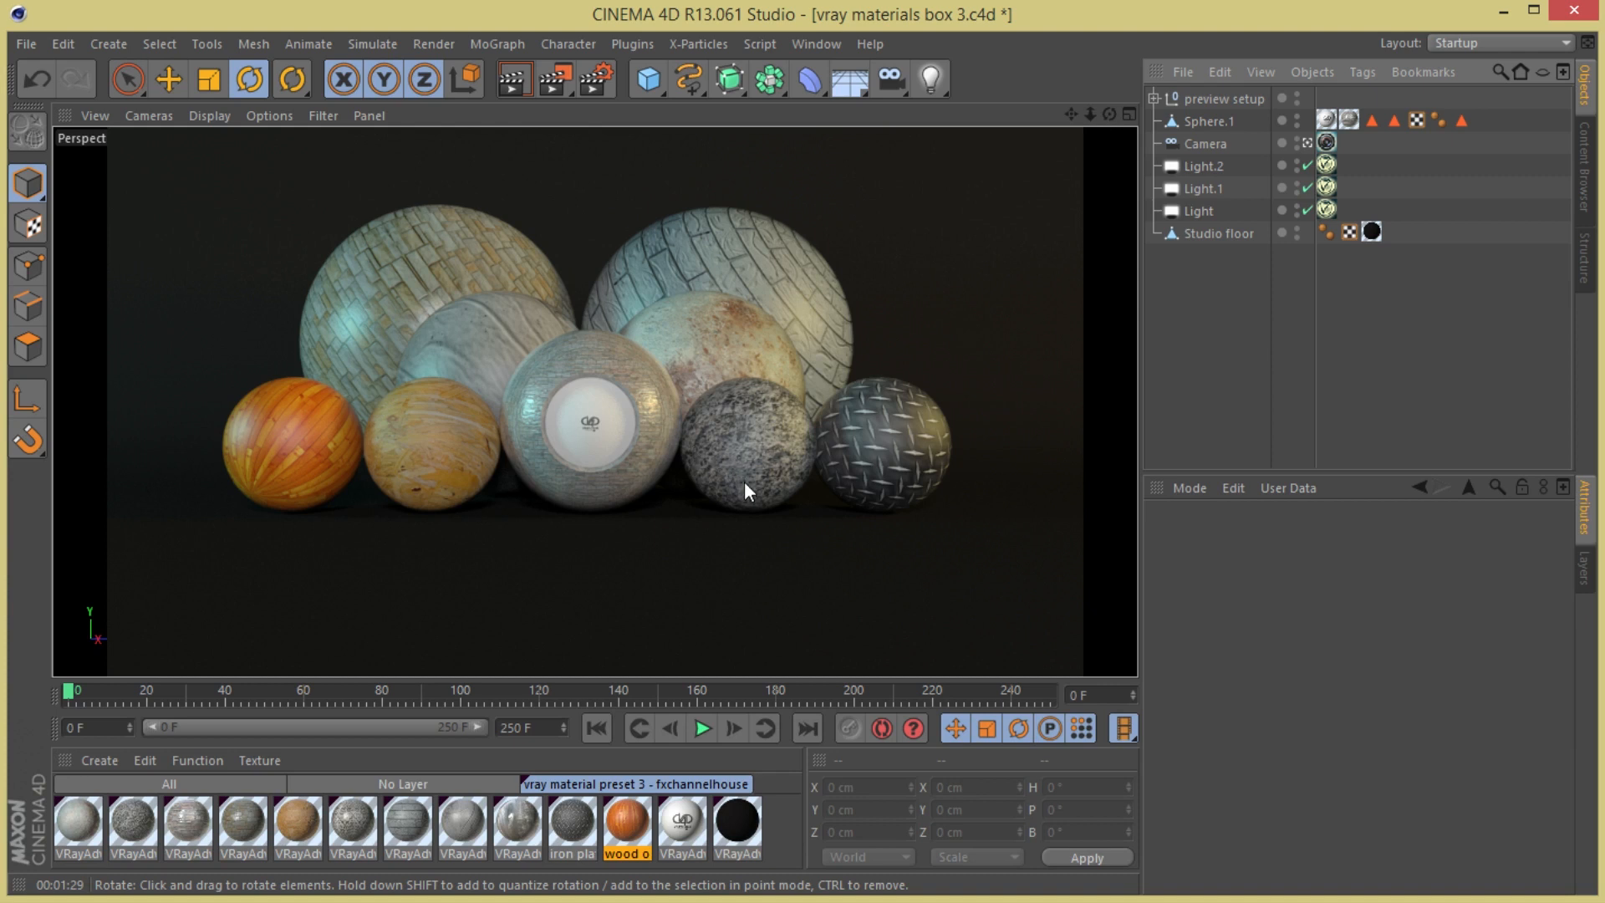
mouse_move(757, 453)
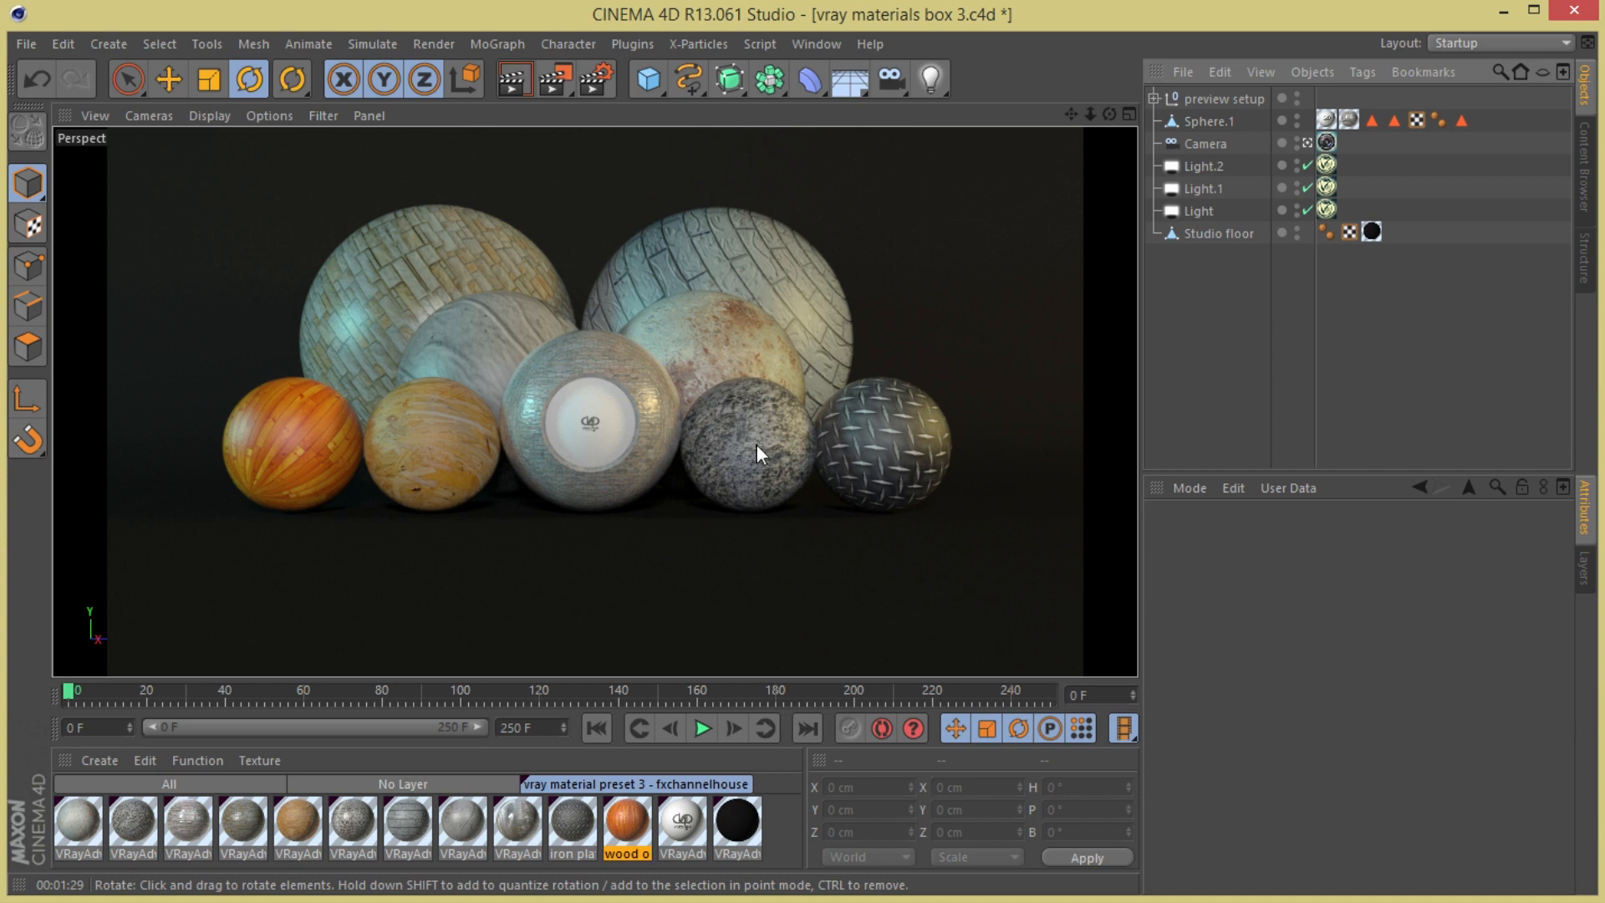
mouse_move(599, 427)
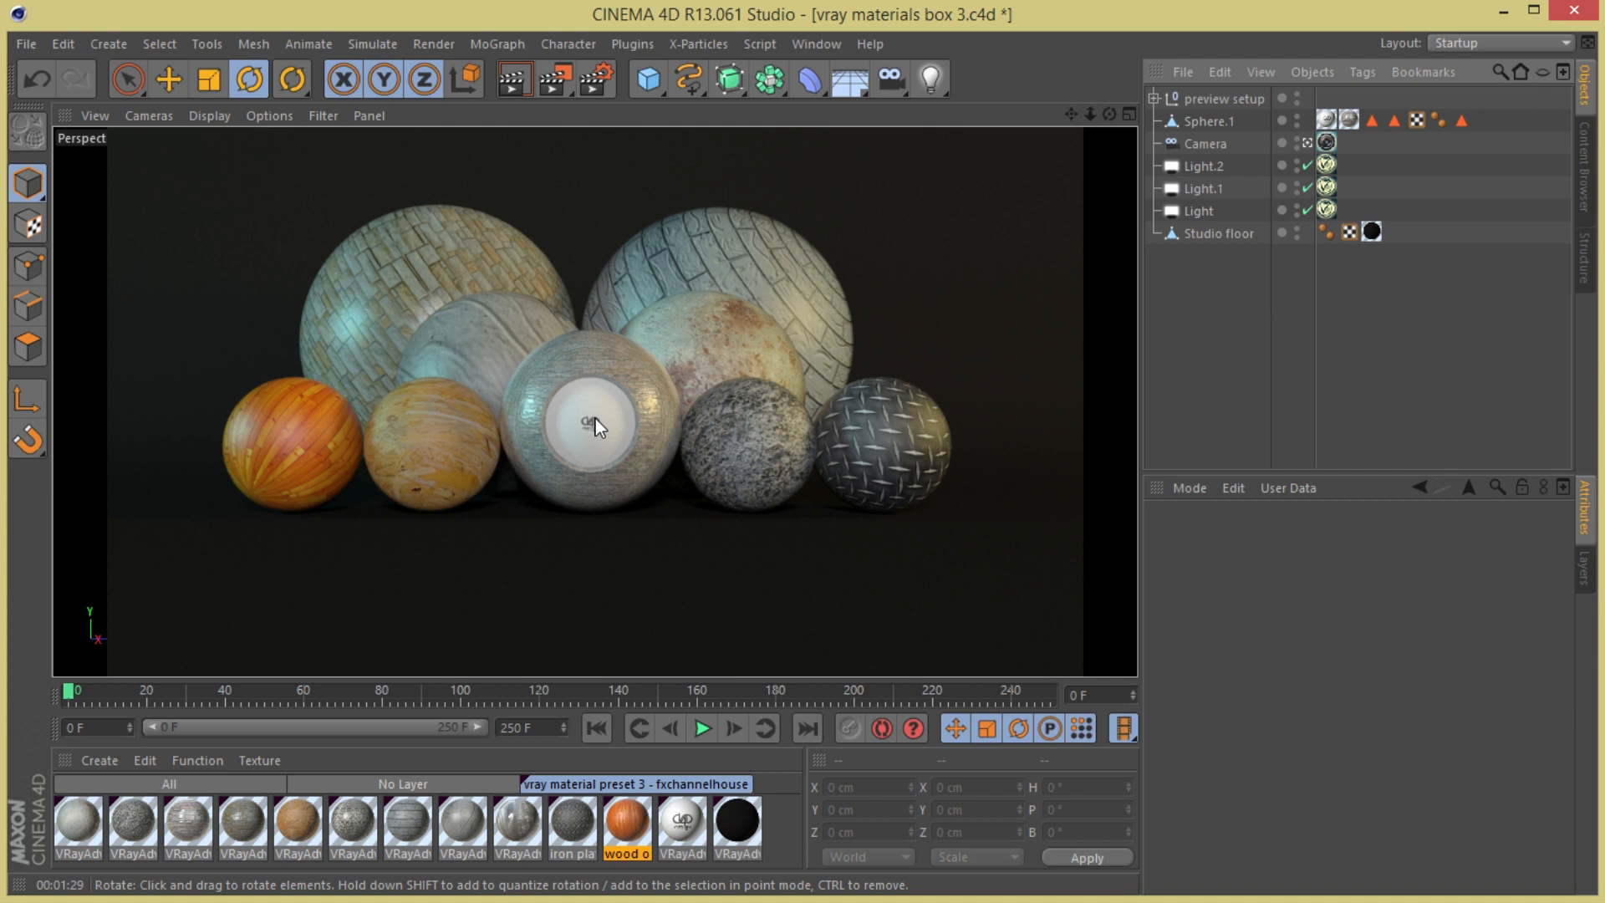
mouse_move(642, 400)
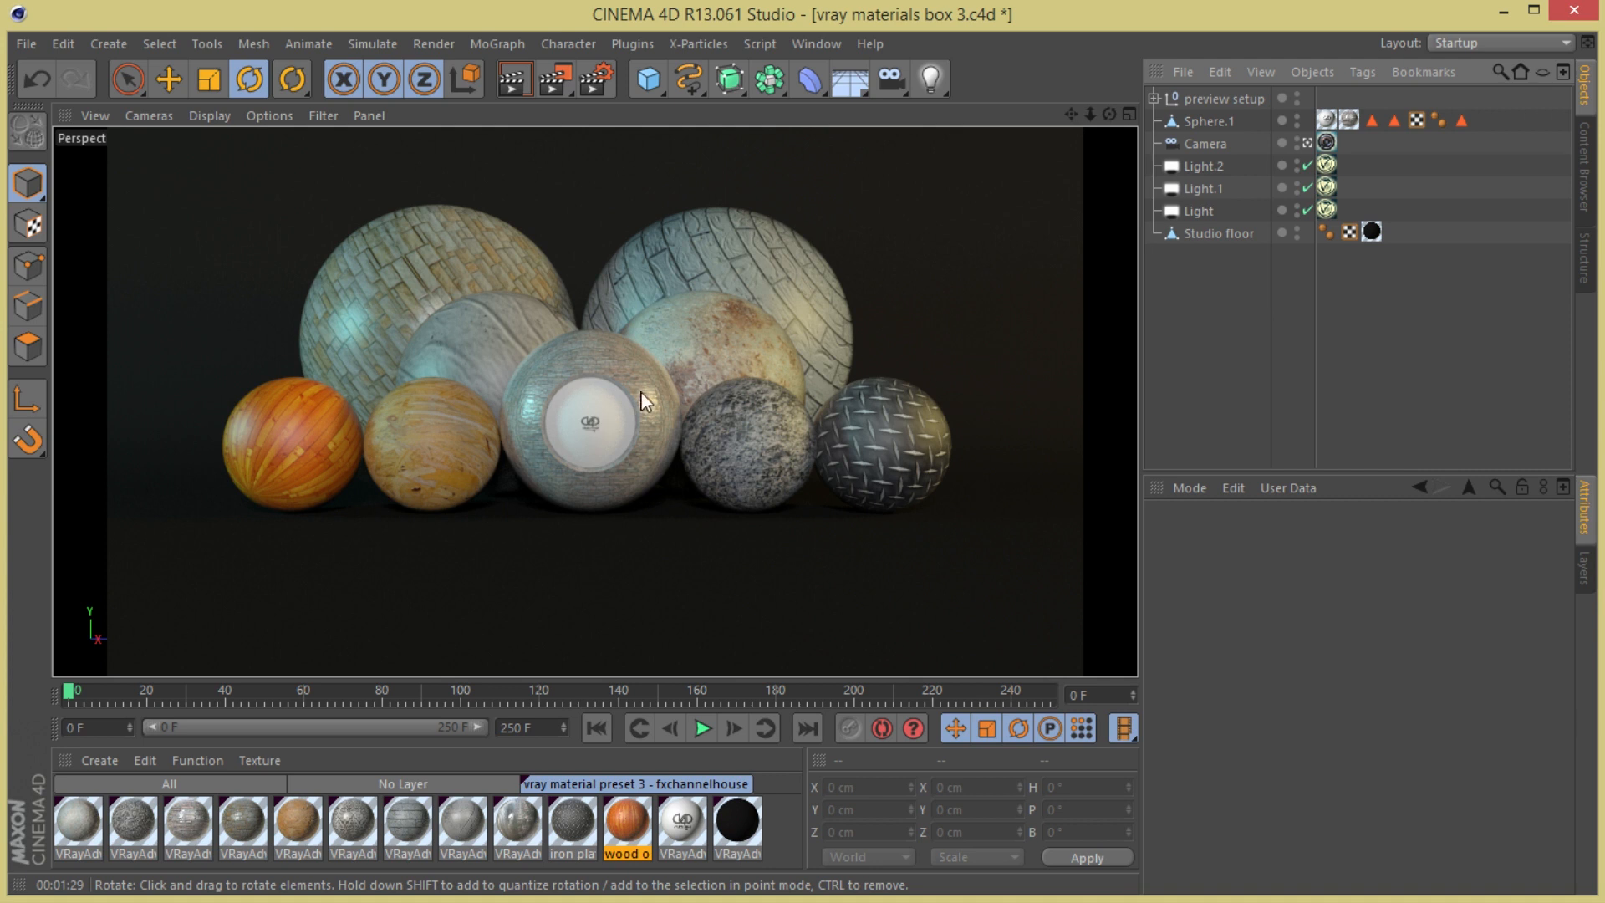
mouse_move(646, 392)
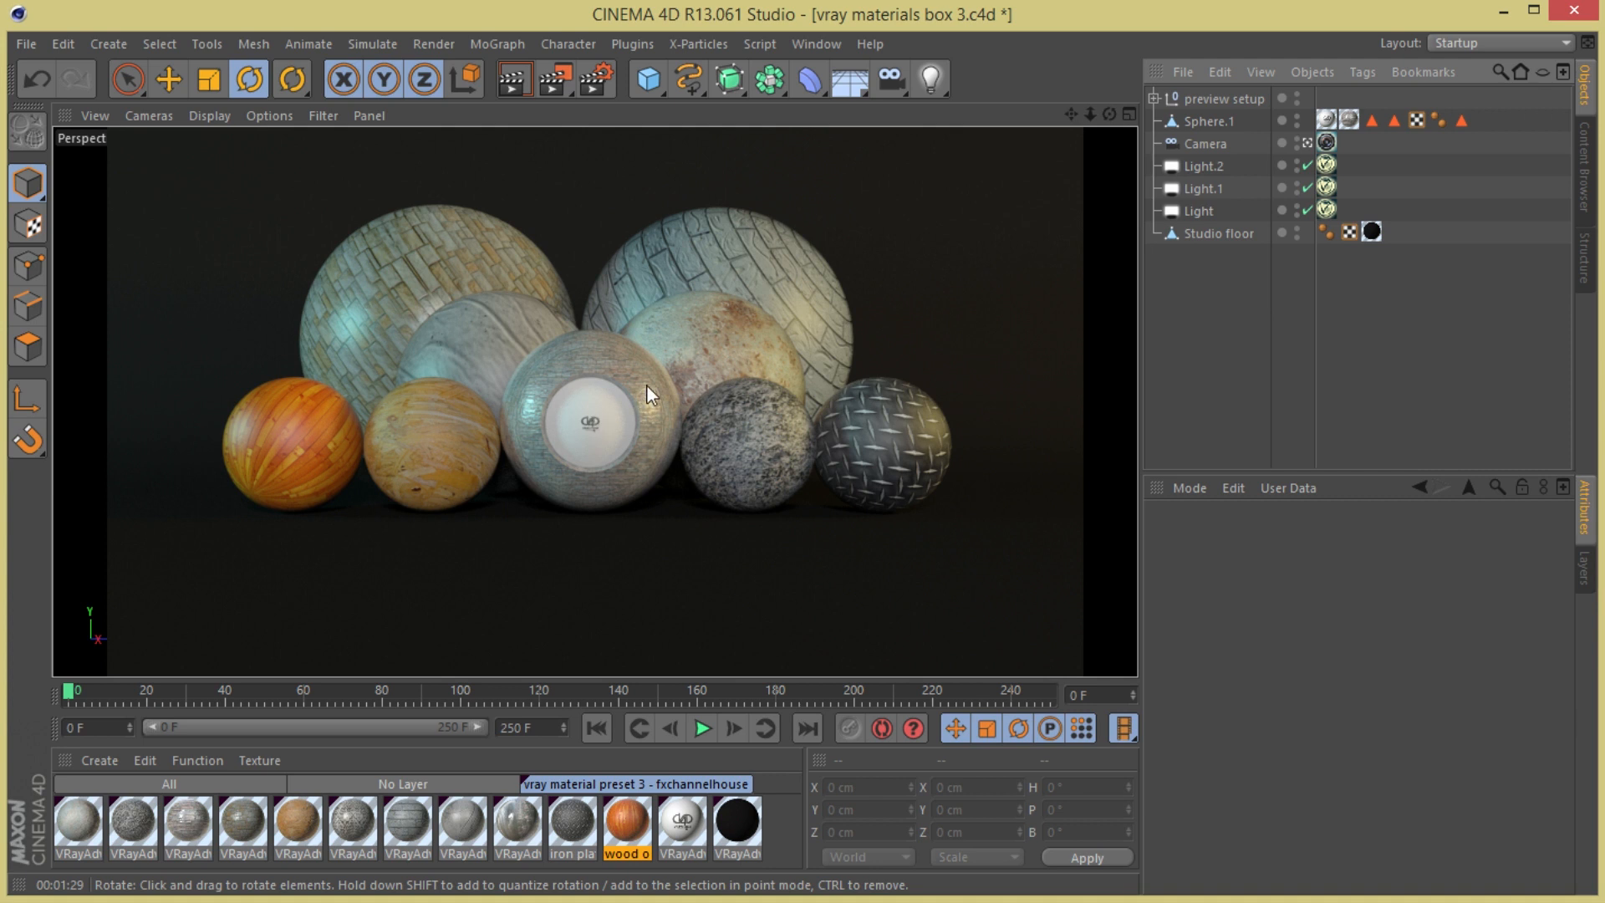